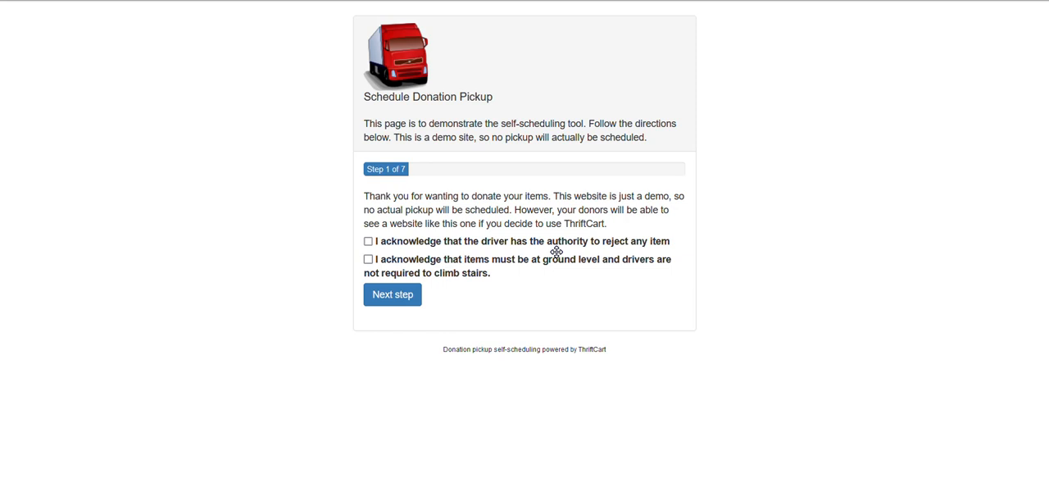
mouse_move(313, 125)
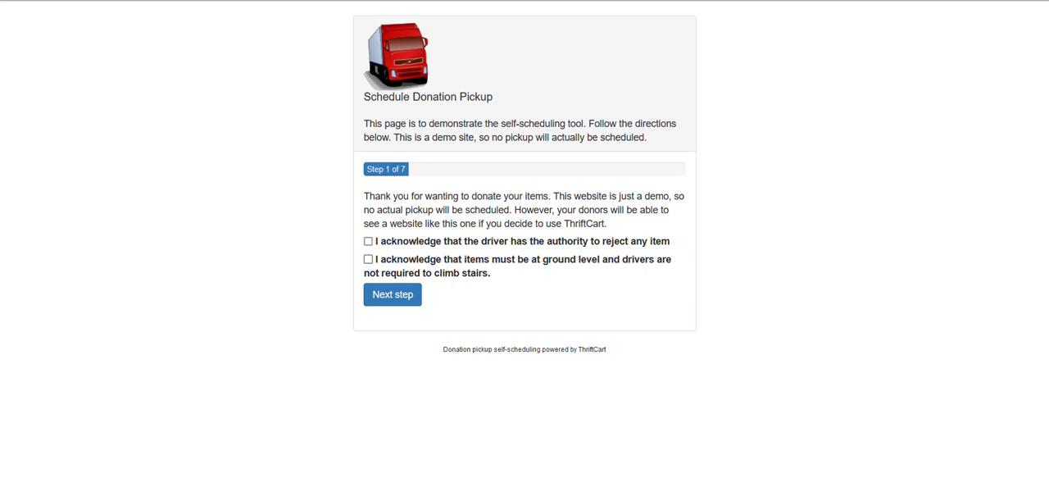
mouse_move(346, 39)
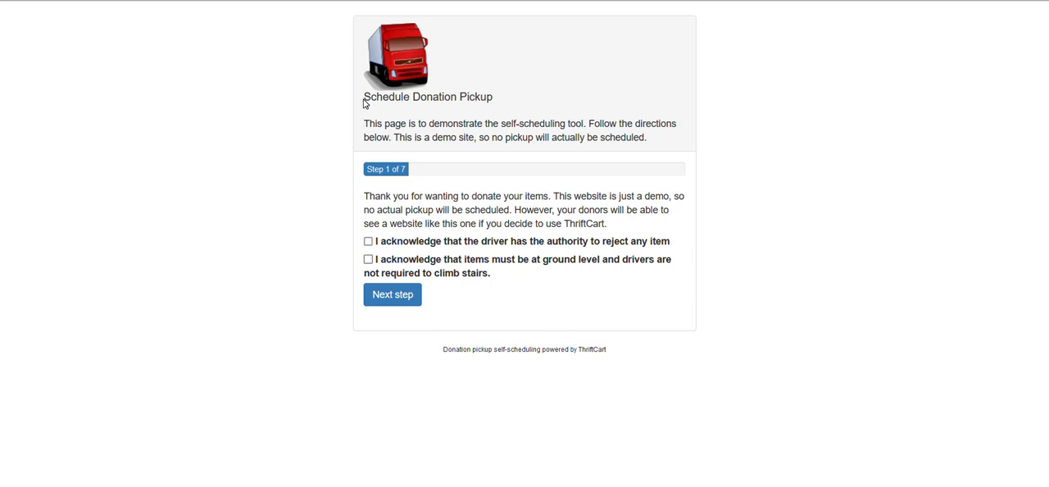
Acknowledge that the driver may reject items and that items must be at ground level
left_click_drag(364, 96, 648, 137)
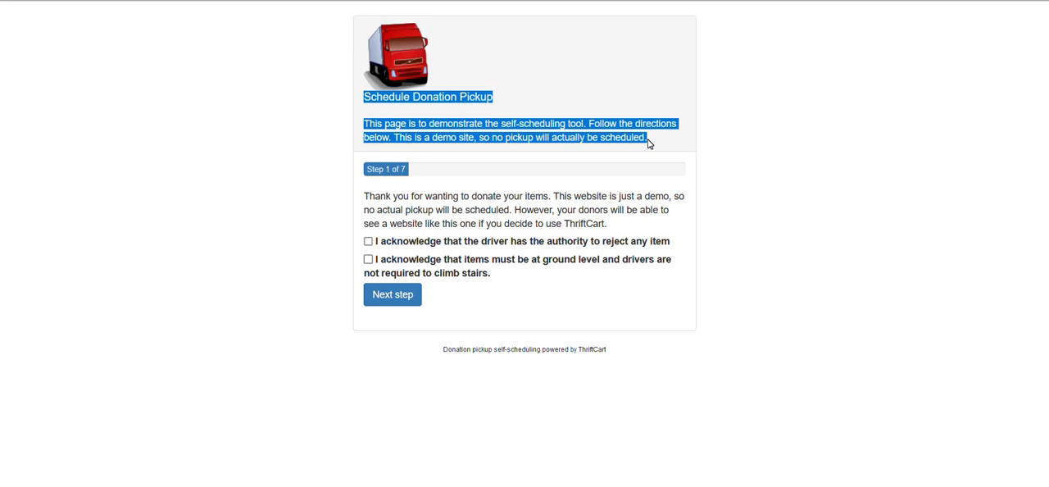
mouse_move(692, 136)
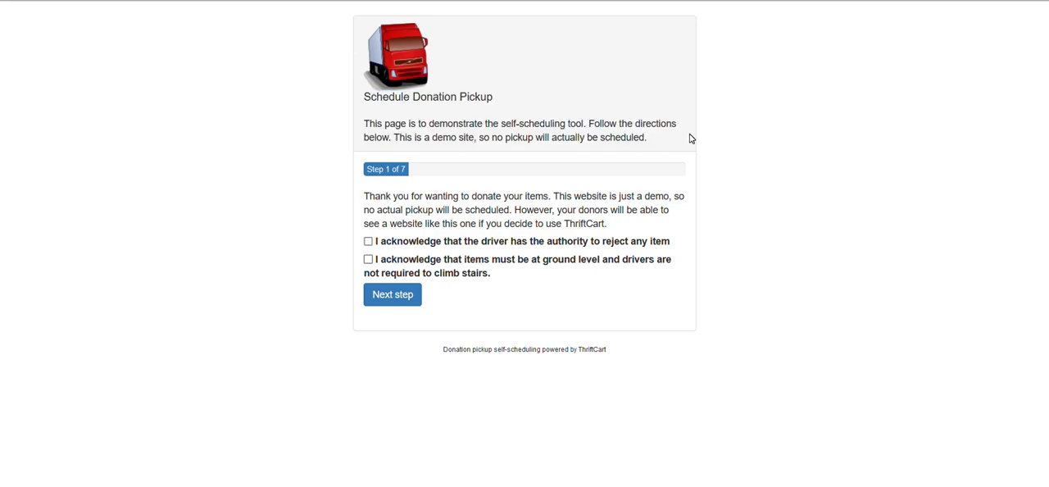
mouse_move(432, 189)
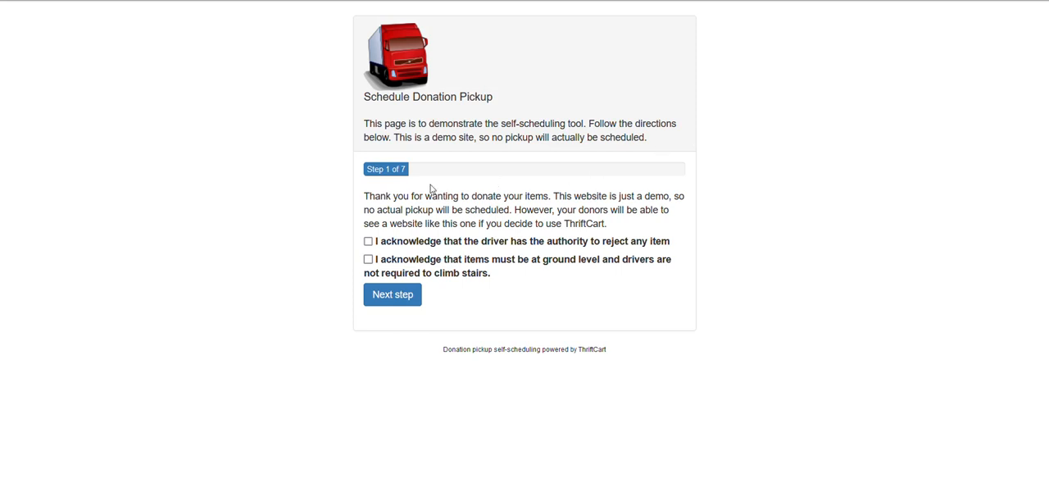
left_click_drag(364, 196, 487, 196)
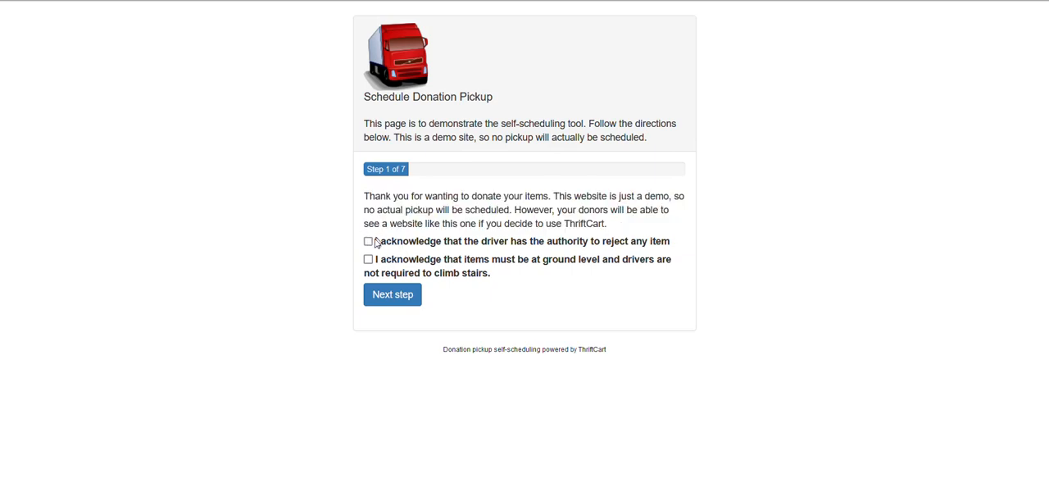
left_click(368, 241)
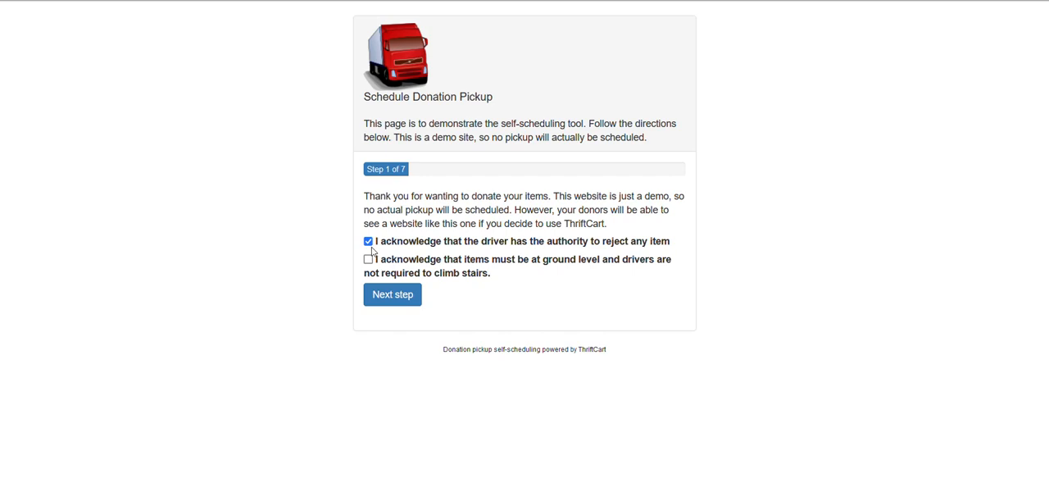
left_click(368, 259)
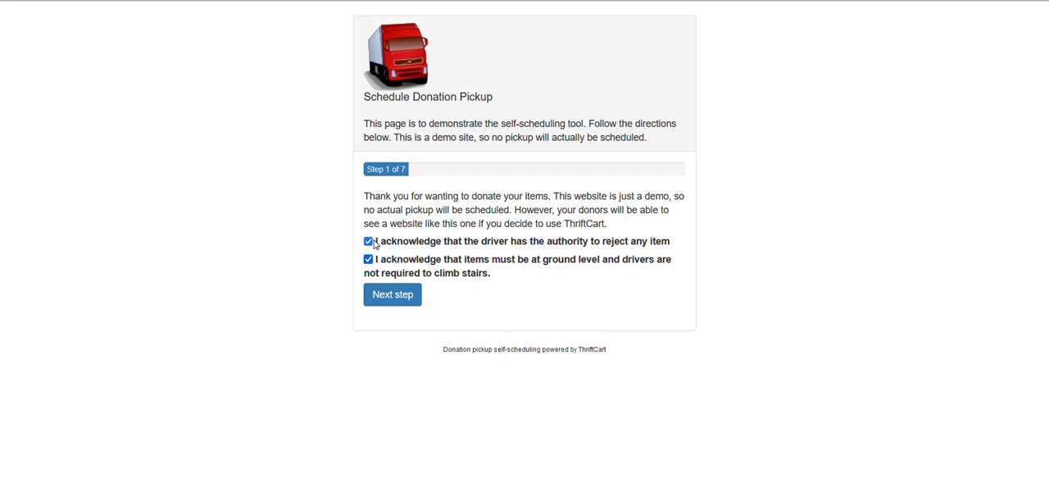
left_click_drag(373, 241, 492, 273)
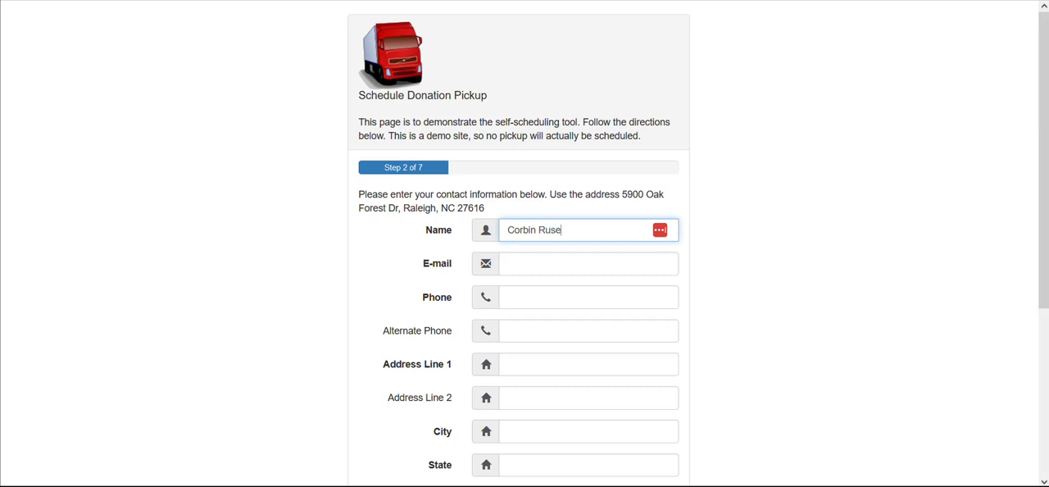
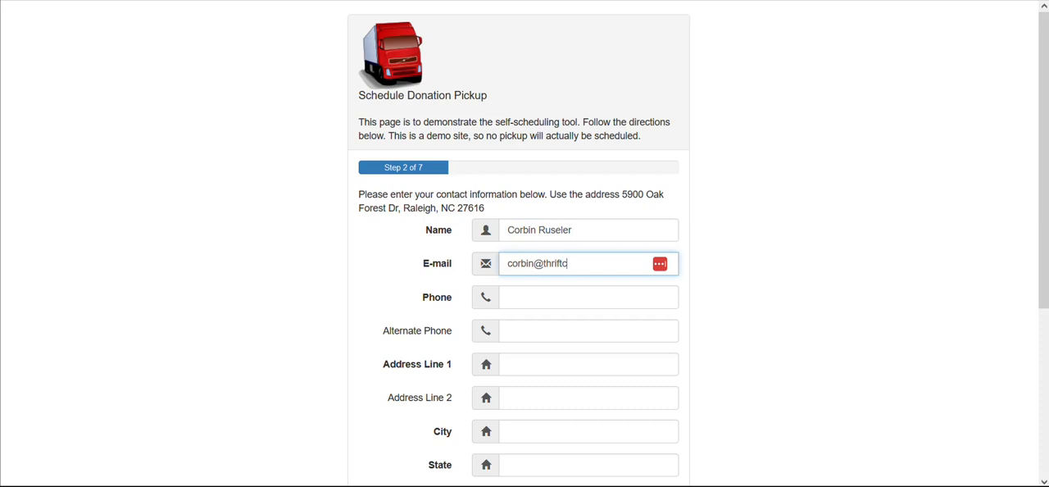
left_click(586, 297)
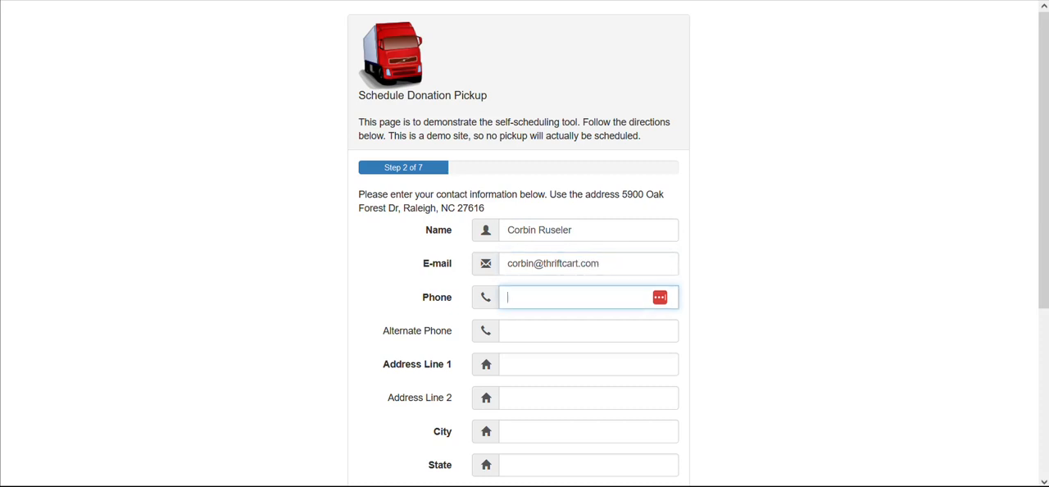
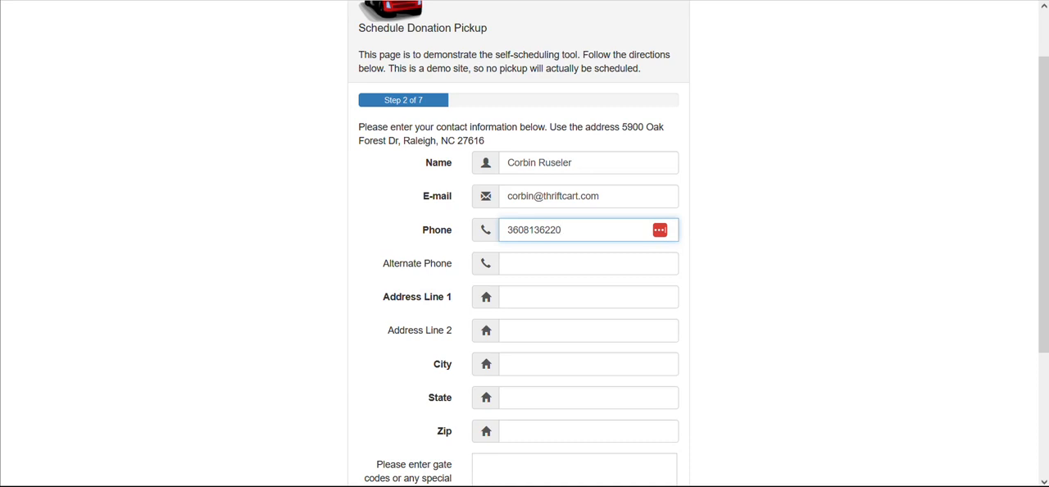
type("123")
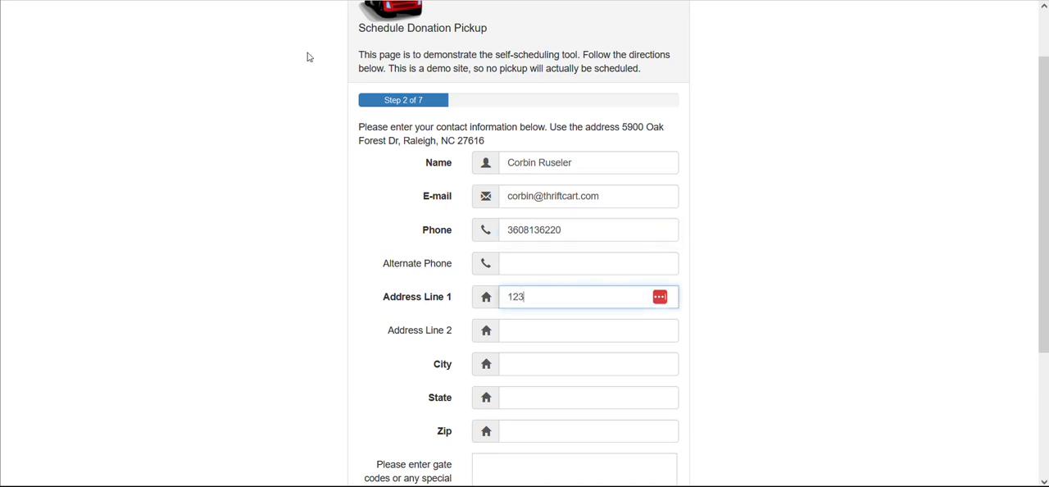
type("Main St")
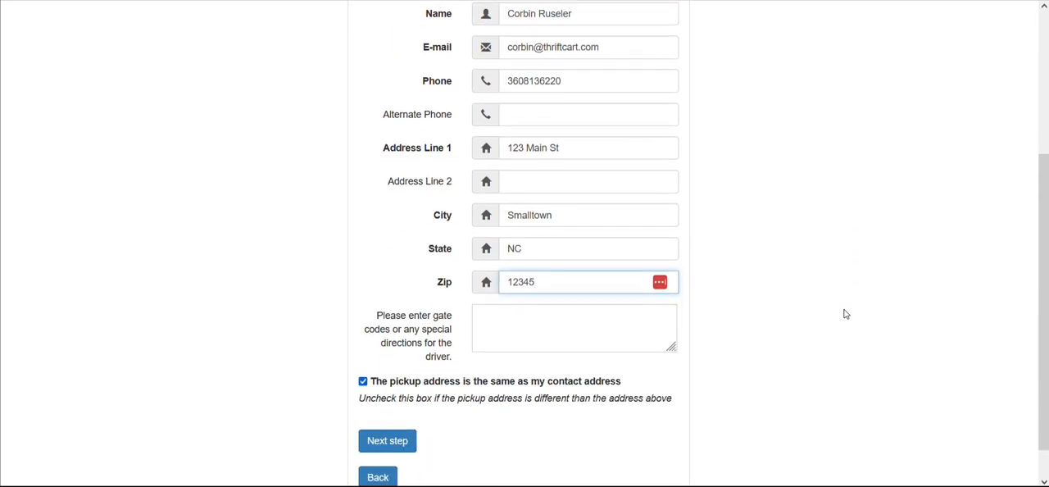
left_click(387, 440)
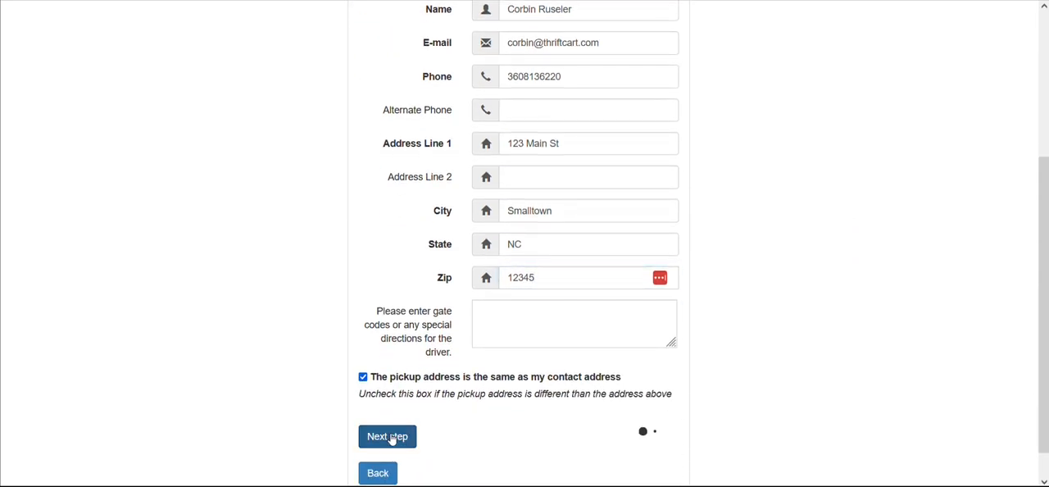
left_click(387, 436)
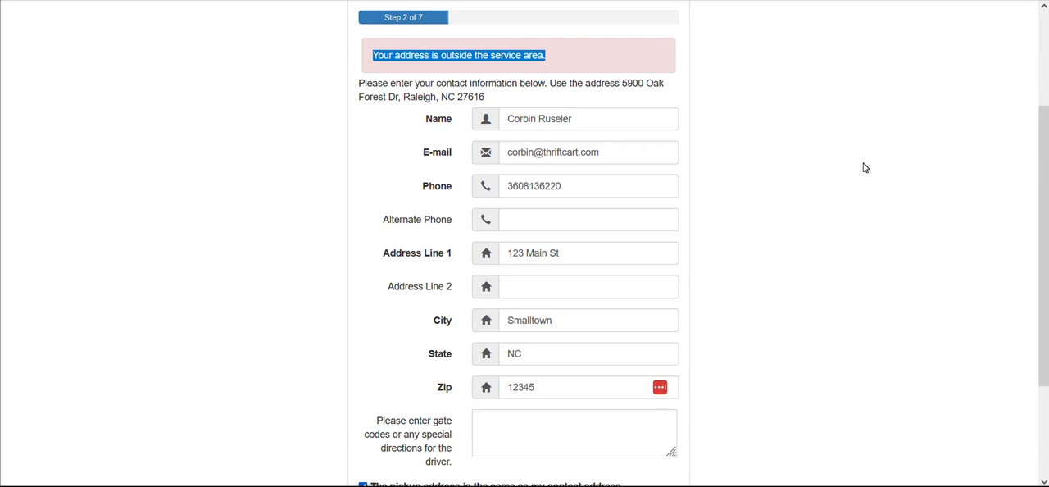
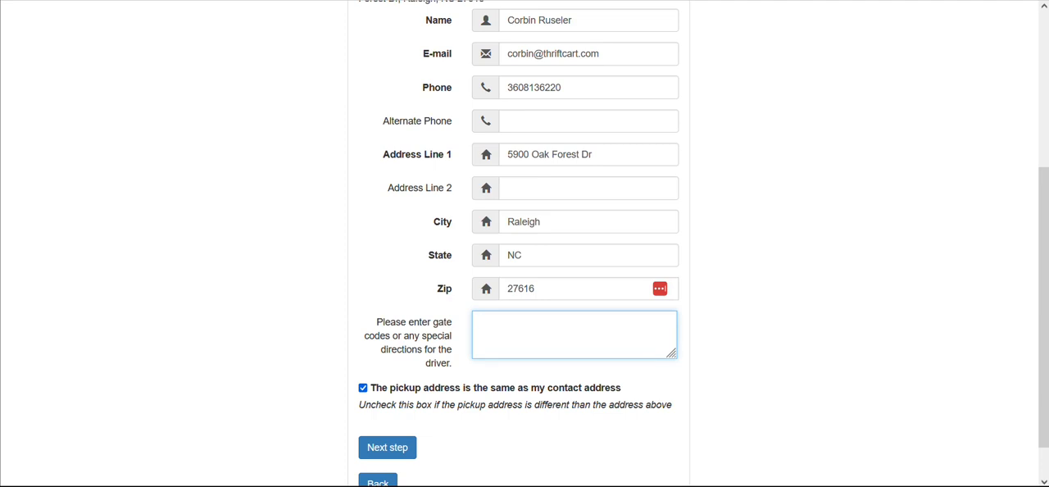
Resubmit the corrected contact details with the driver directions left empty
left_click(574, 333)
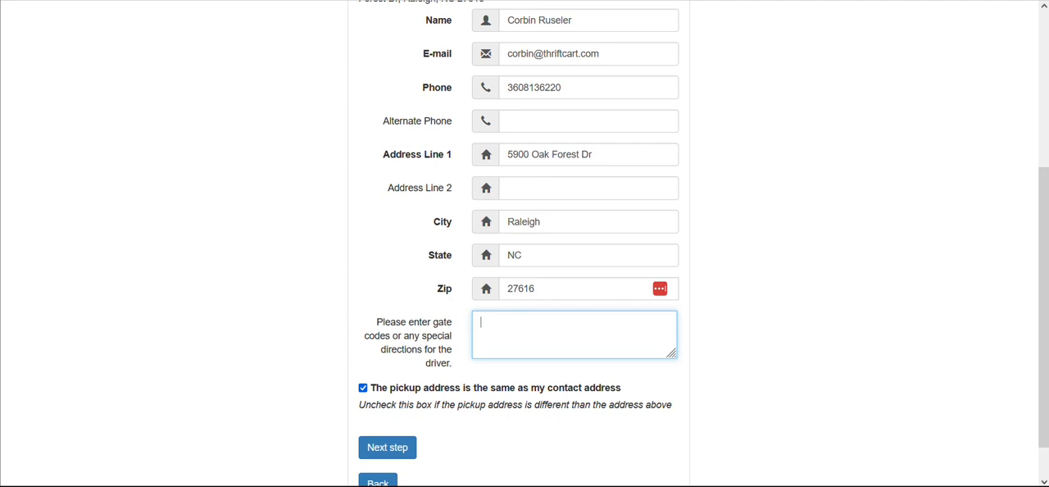
scroll("down", 3)
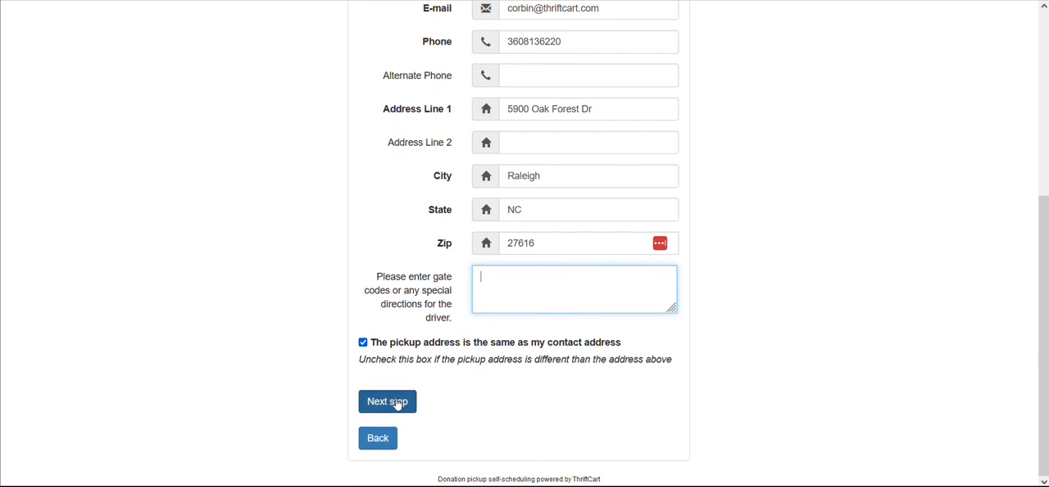
left_click(387, 402)
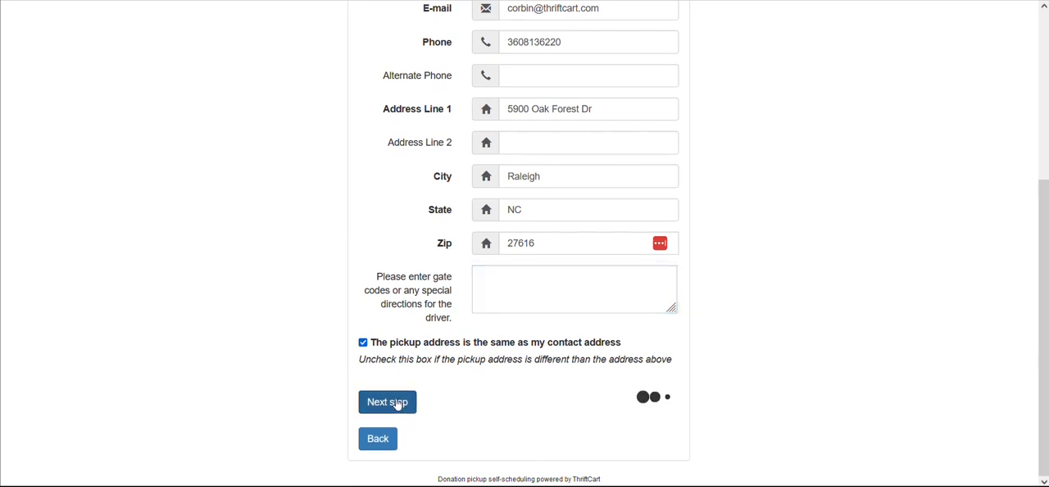
Choose the Friday 23rd AM pickup slot and continue to the donated-items step
left_click(387, 402)
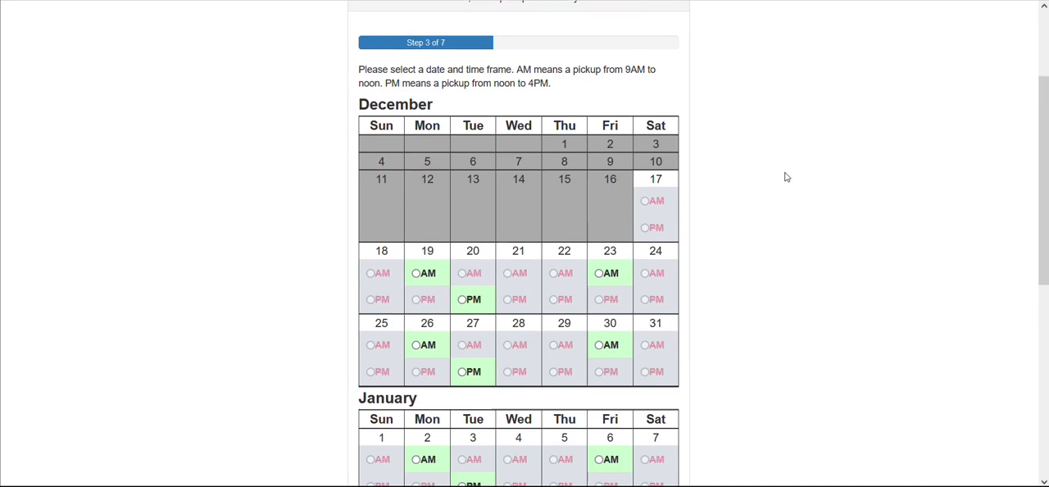
scroll("down", 3)
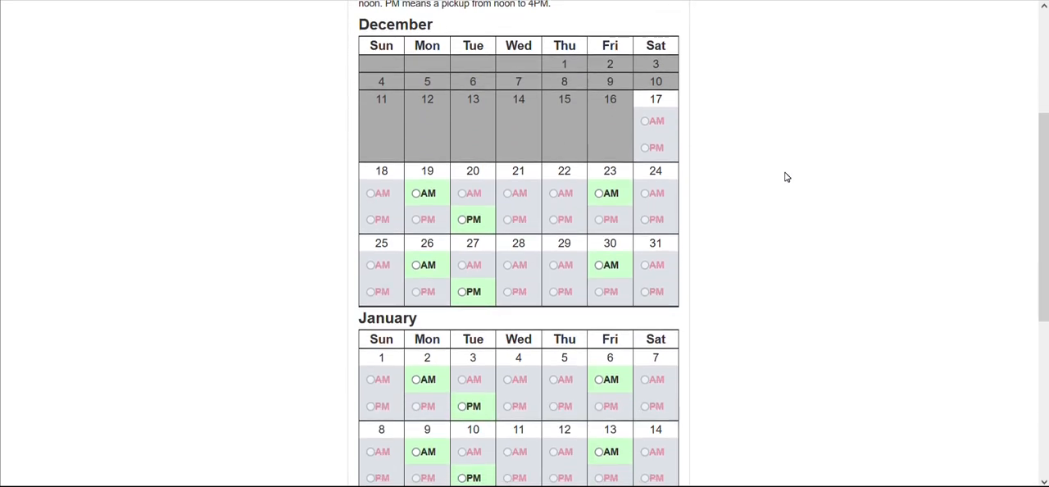
scroll("down", 3)
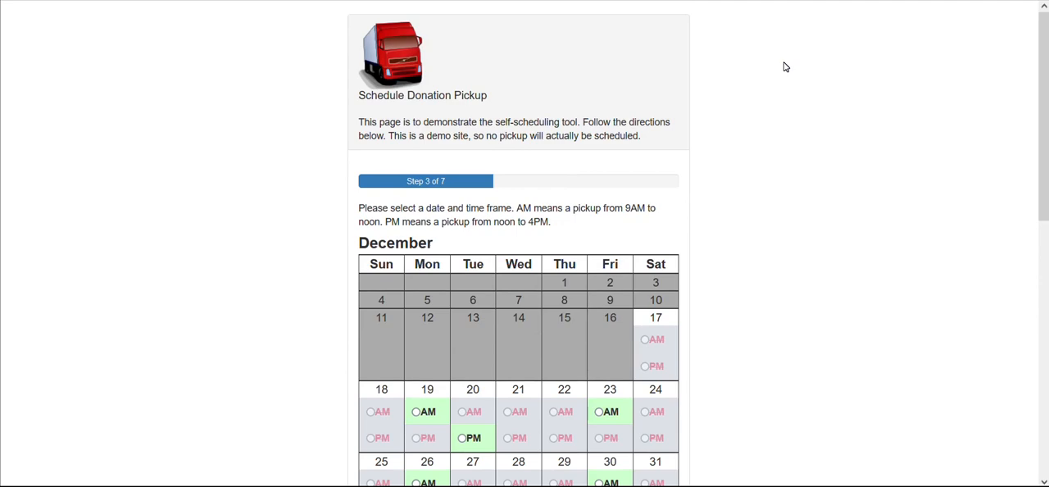
scroll("down", 3)
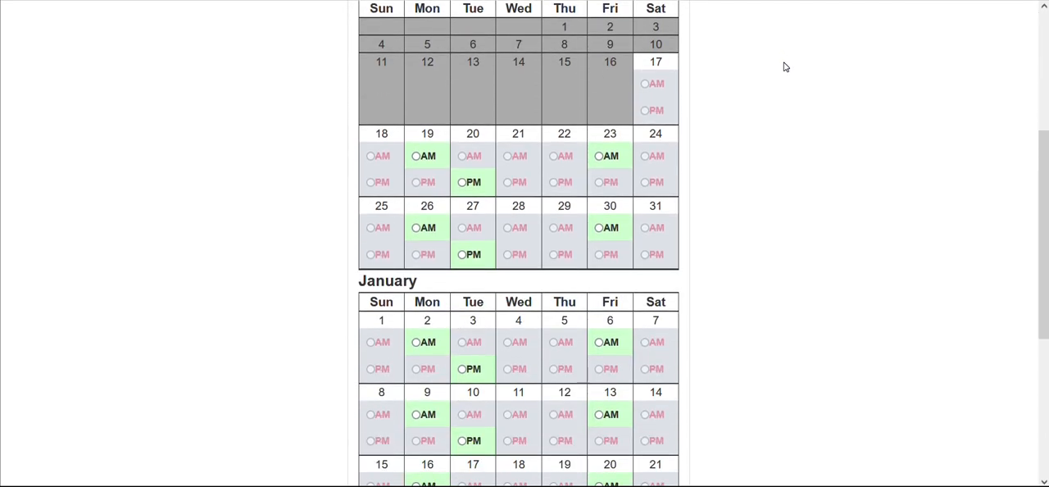
mouse_move(494, 132)
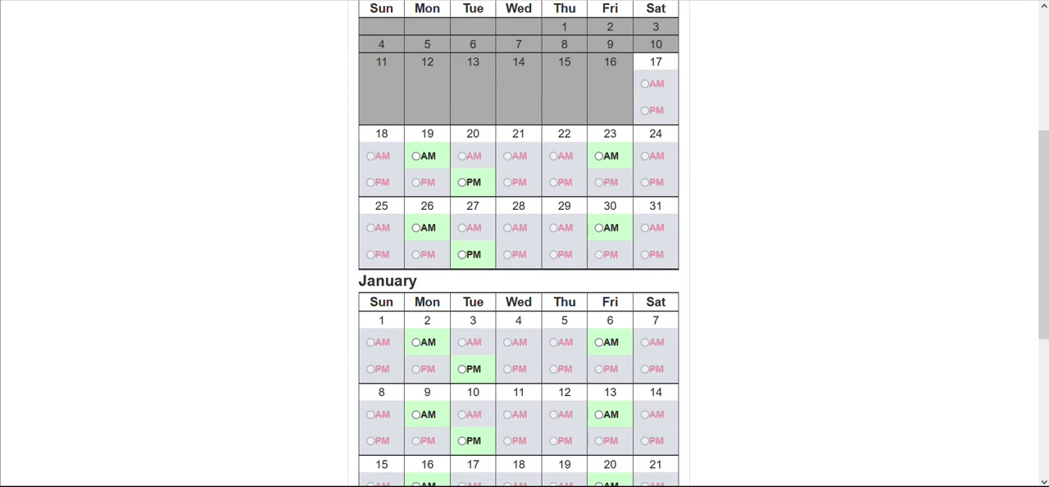
mouse_move(560, 156)
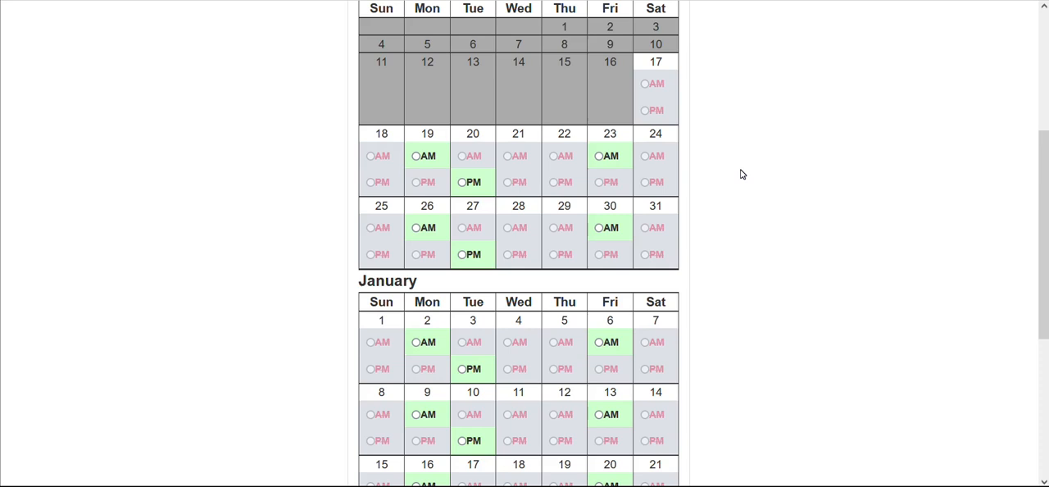
mouse_move(707, 148)
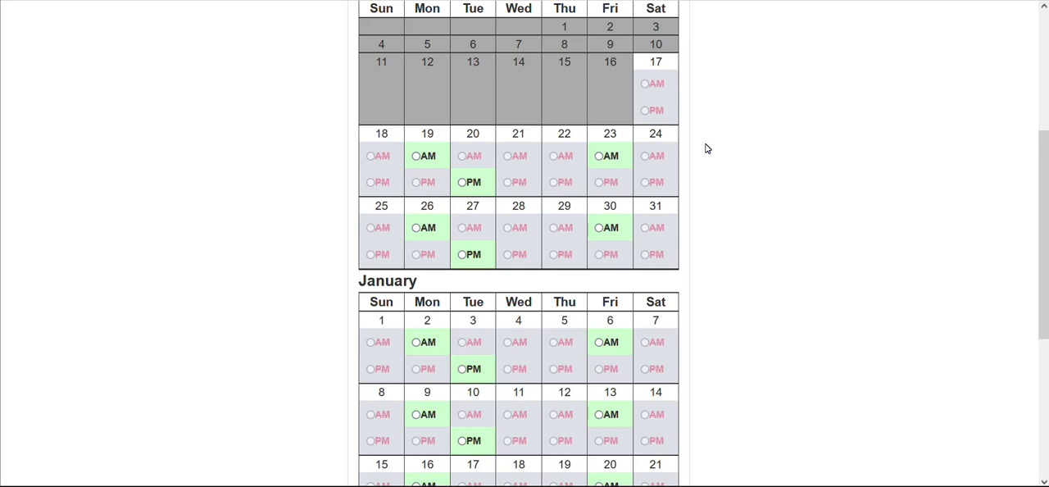
left_click(461, 182)
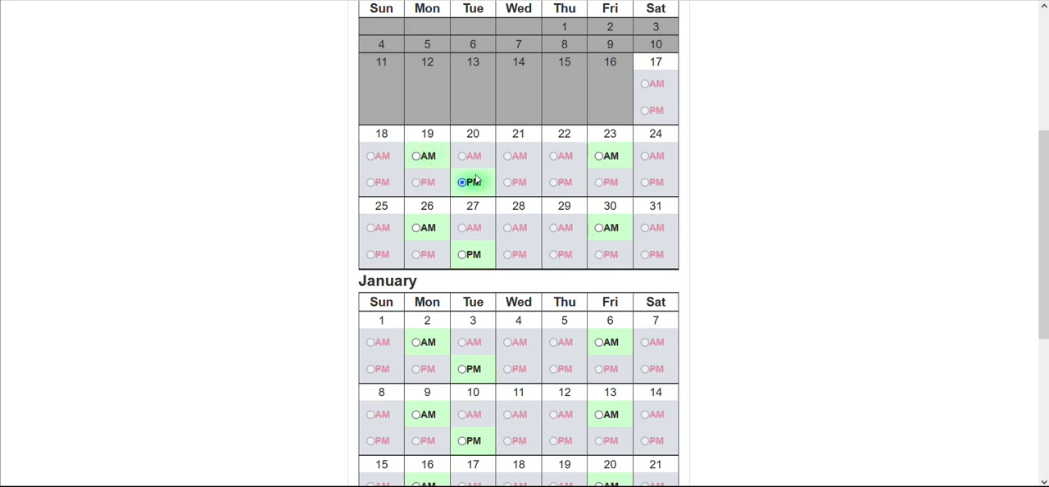
left_click(600, 156)
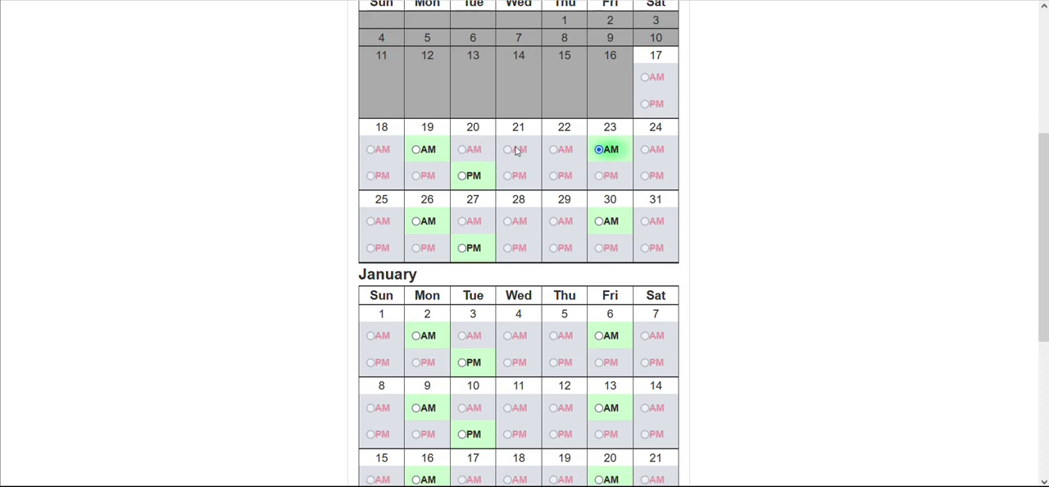
mouse_move(564, 148)
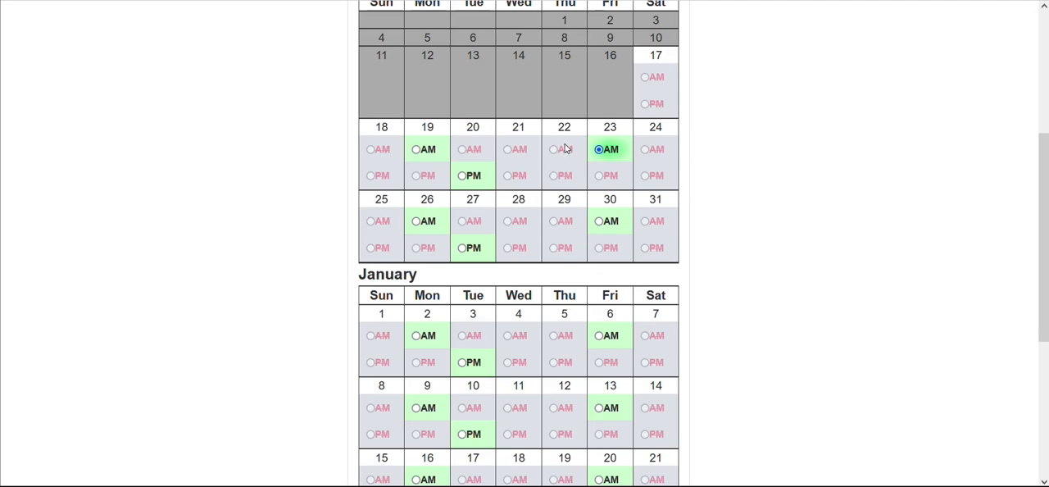
mouse_move(687, 207)
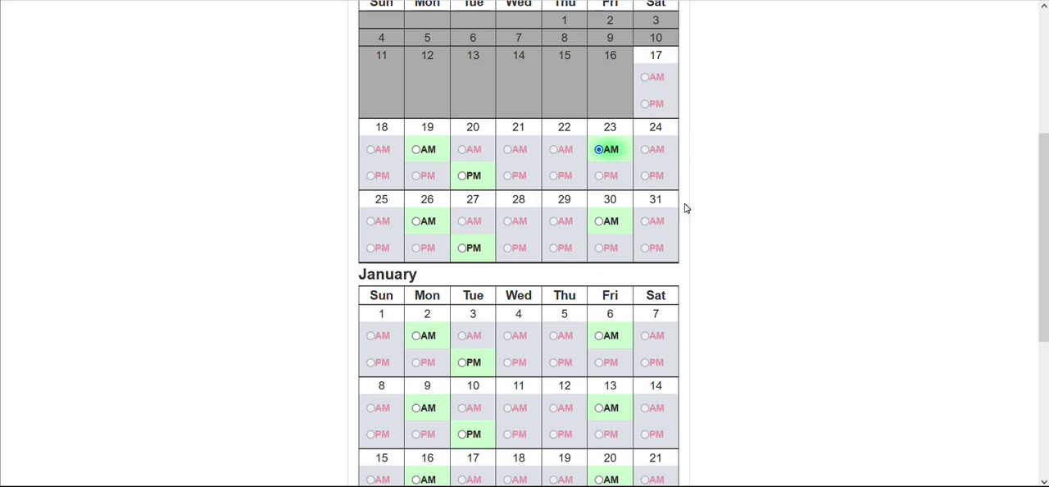
scroll("down", 3)
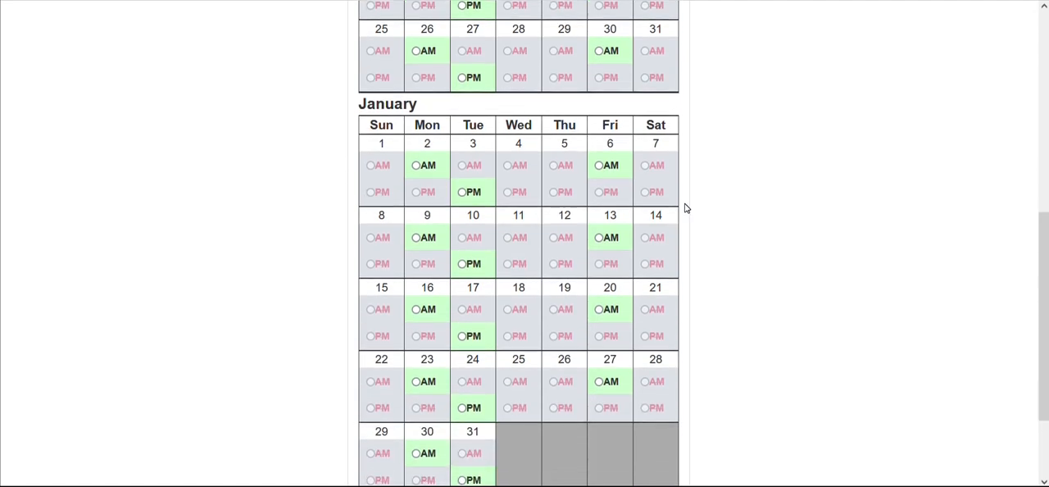
scroll("down", 3)
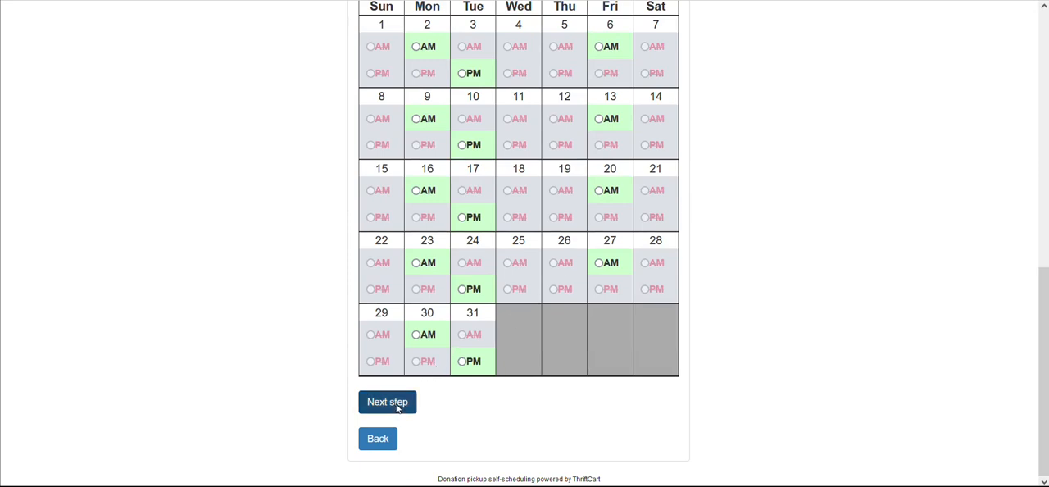
left_click(386, 401)
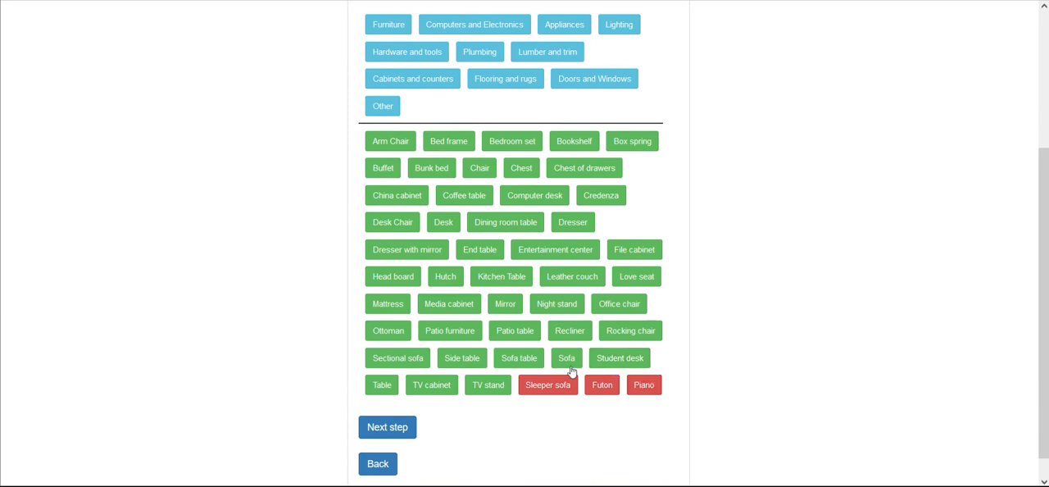
mouse_move(664, 414)
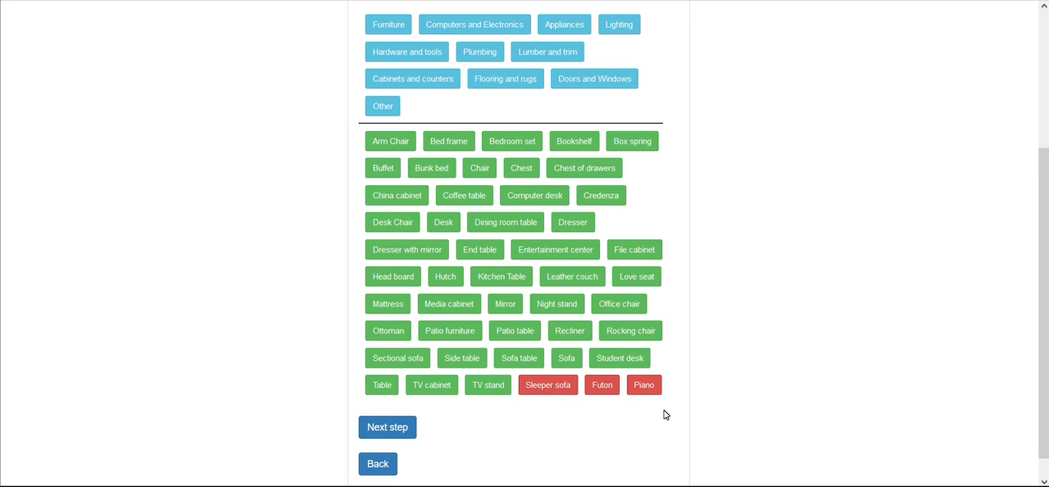
mouse_move(677, 290)
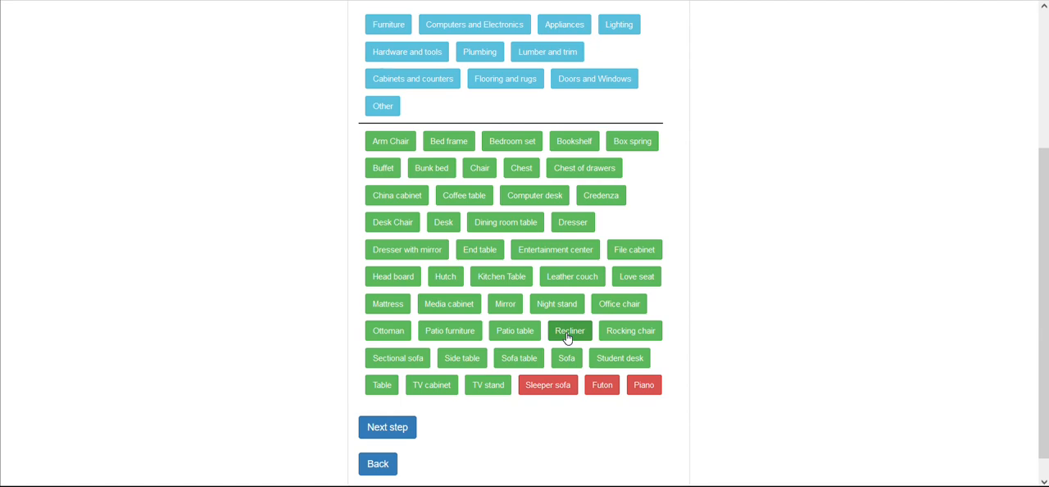
Pick Recliner from the Furniture list
left_click(569, 330)
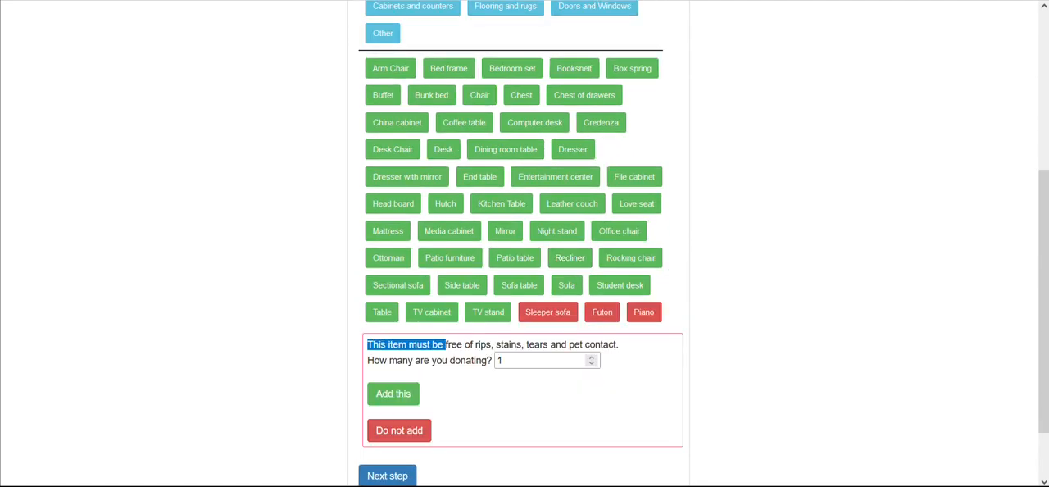
Add a Recliner with quantity 2 to the donation list, then show Other items
triple_click(492, 344)
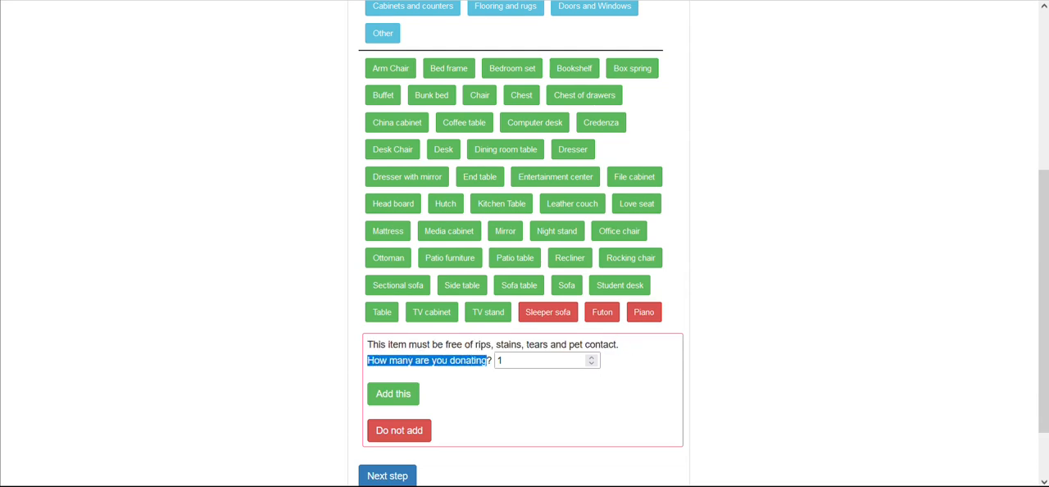
left_click(591, 356)
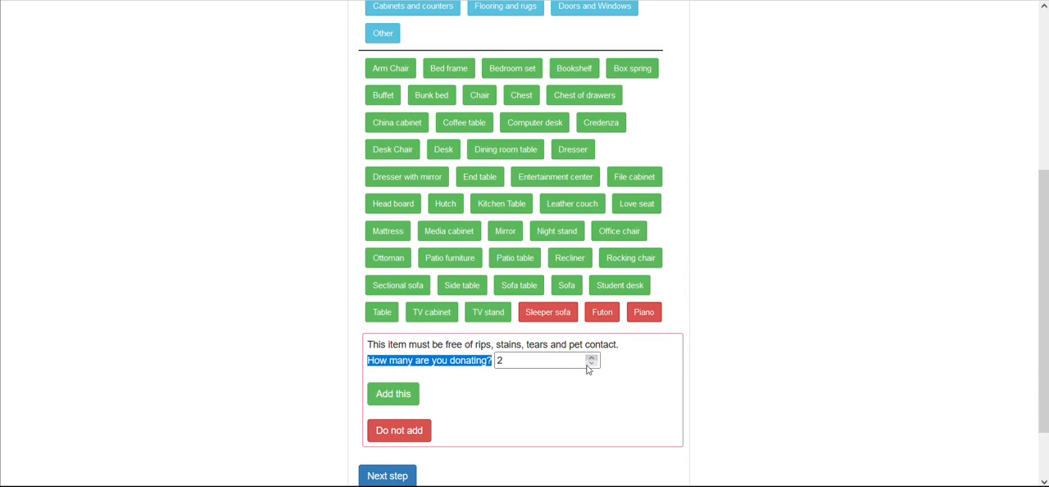
left_click(392, 393)
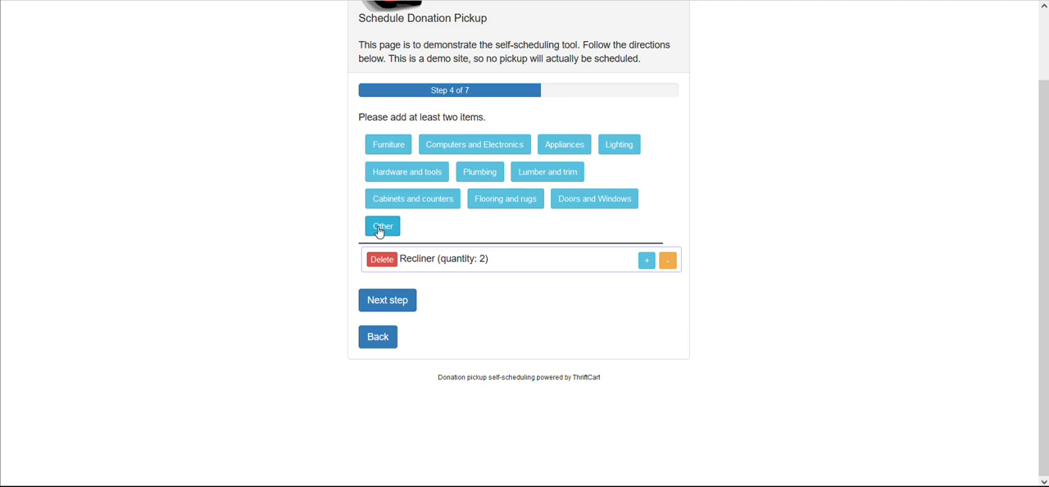
left_click(382, 227)
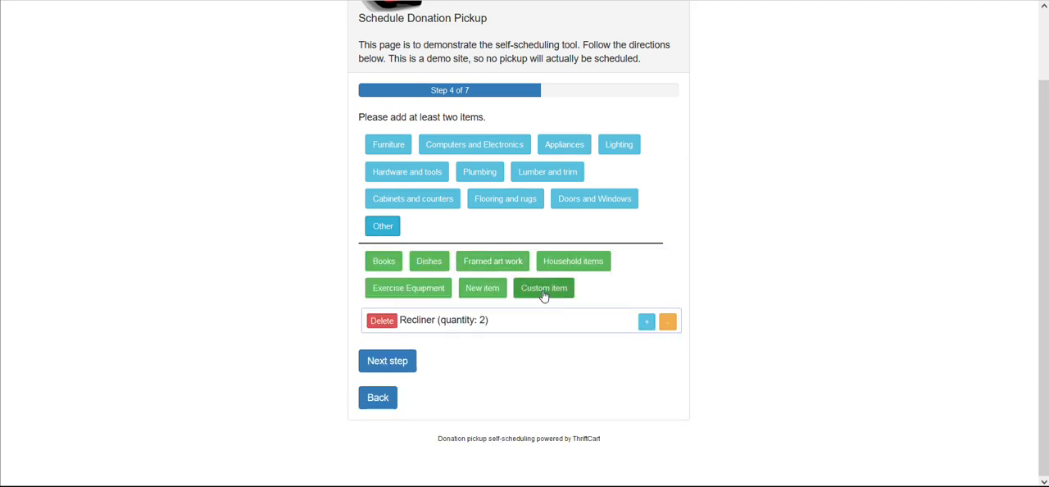
Add a custom 'Box of hardware' item to the donation list and continue to step 5
left_click(543, 288)
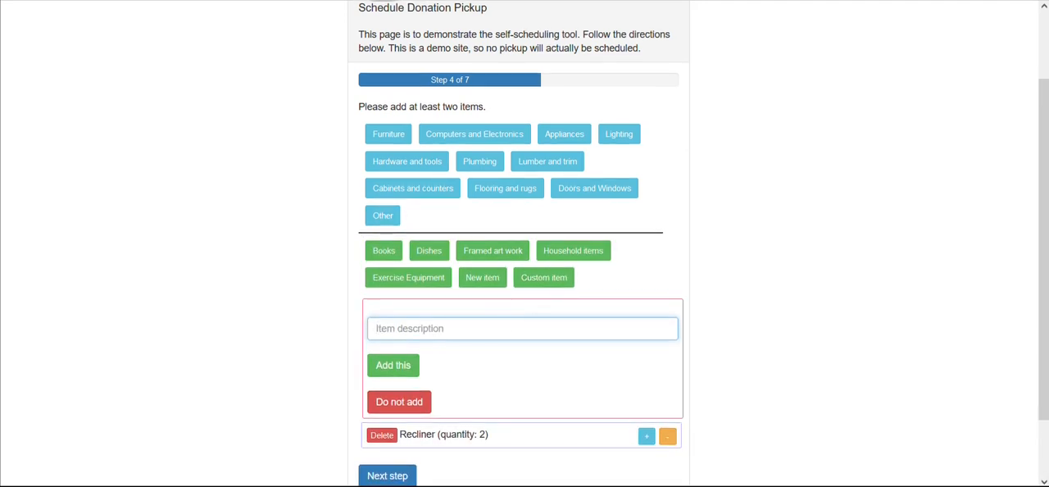
type("Box of")
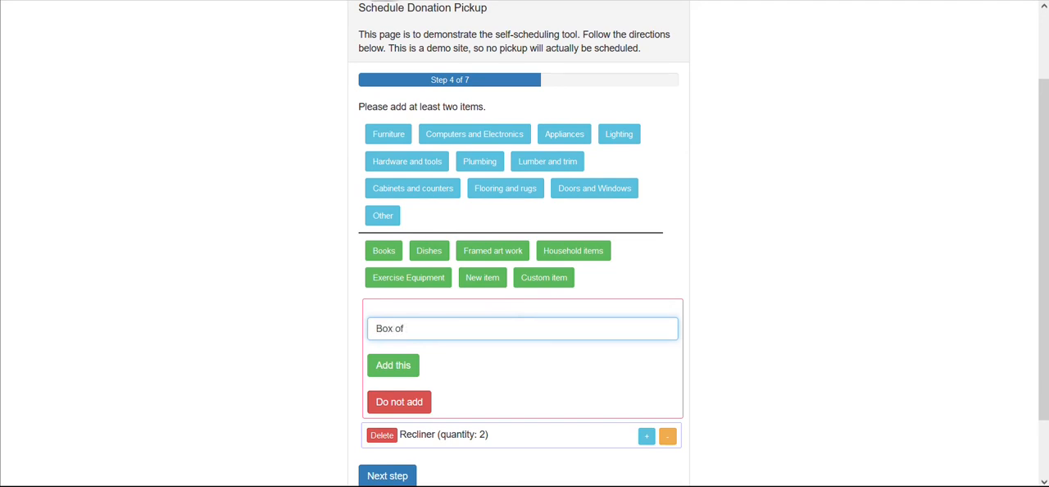
type("hardware")
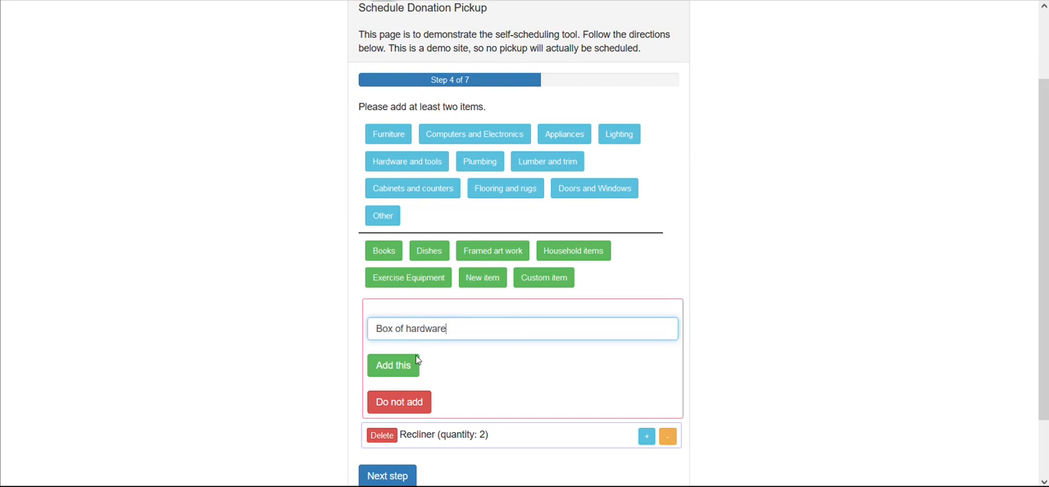
left_click(393, 365)
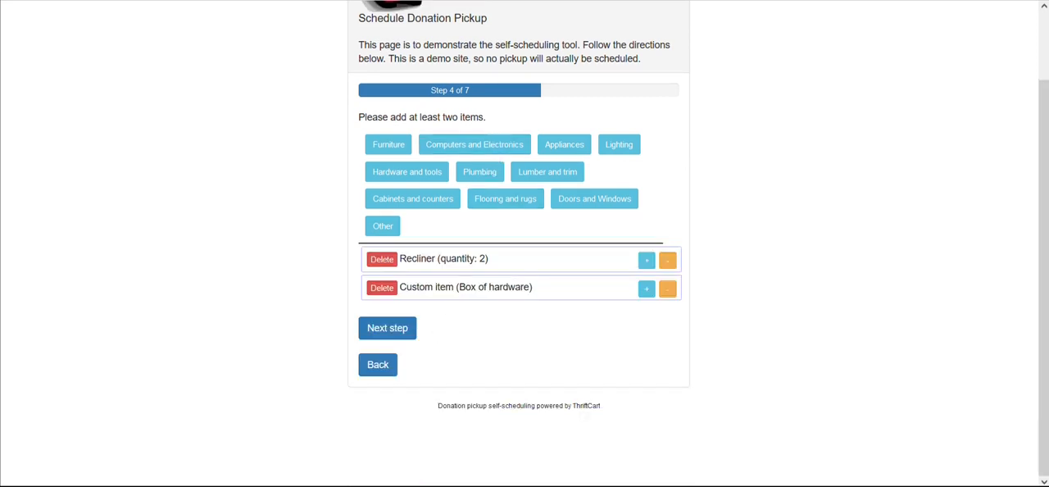
double_click(450, 116)
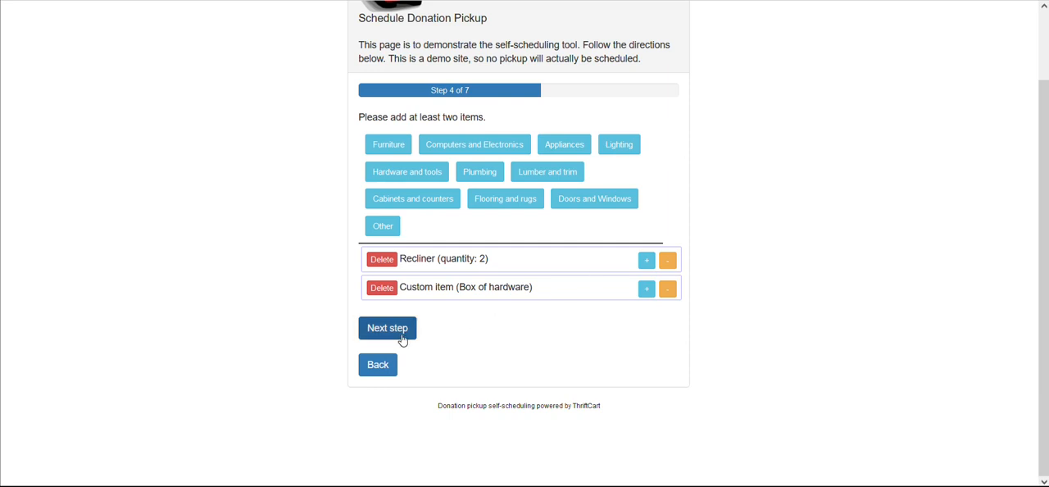
left_click(386, 328)
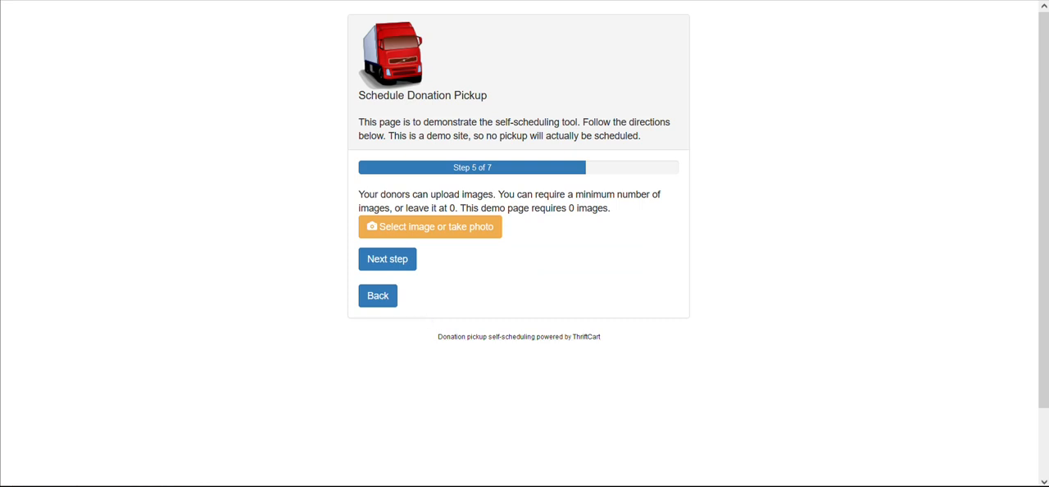
mouse_move(430, 227)
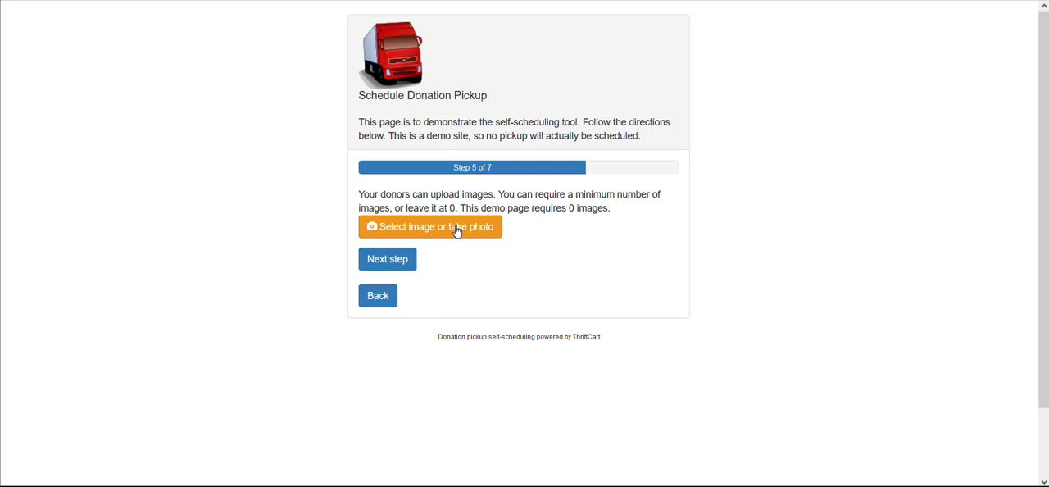
Upload the orange sofa photo IMG_6412
left_click(429, 227)
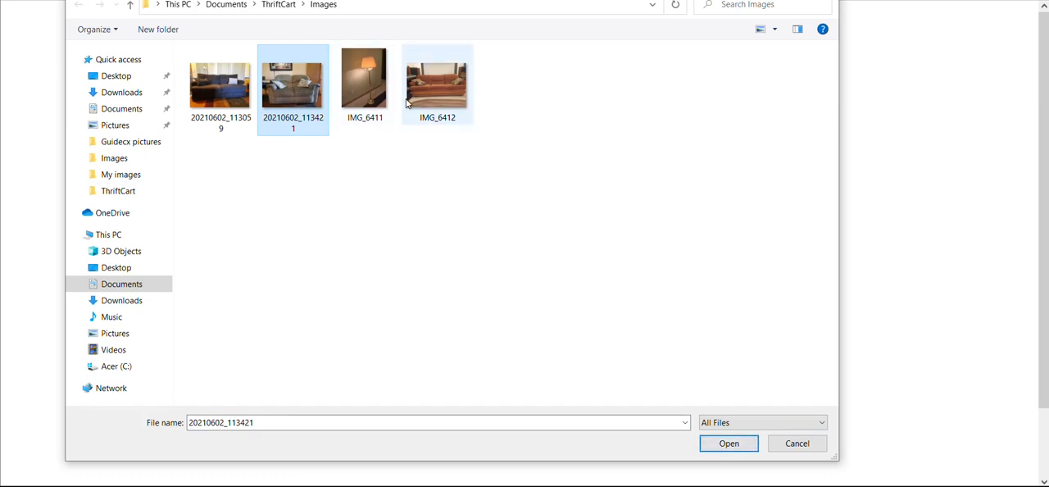
left_click(729, 443)
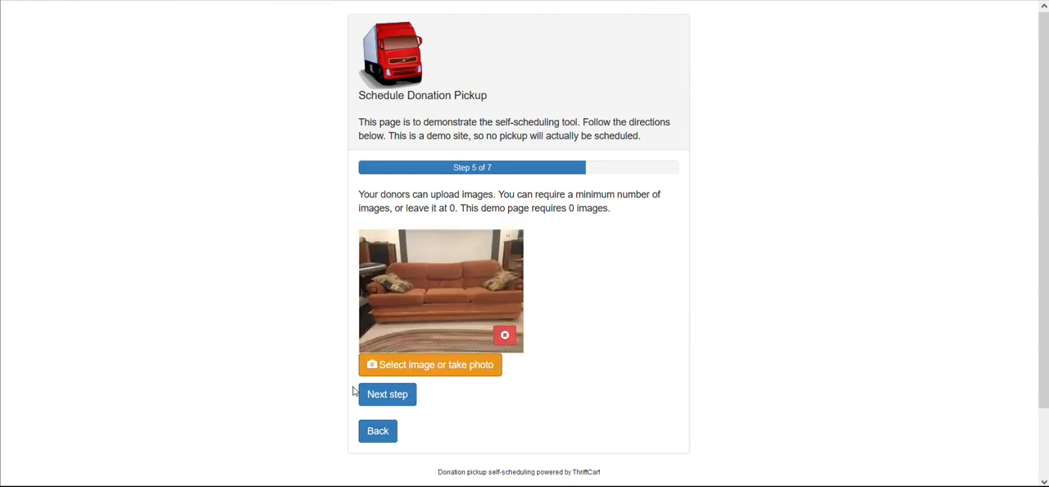
Advance to the cash donation step and choose No donation instead of $15.00
left_click(387, 394)
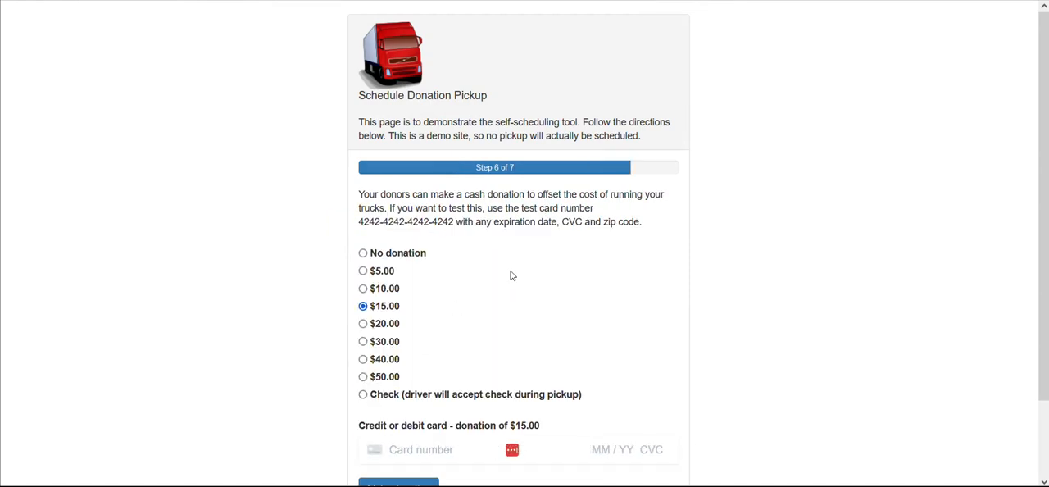
scroll("down", 3)
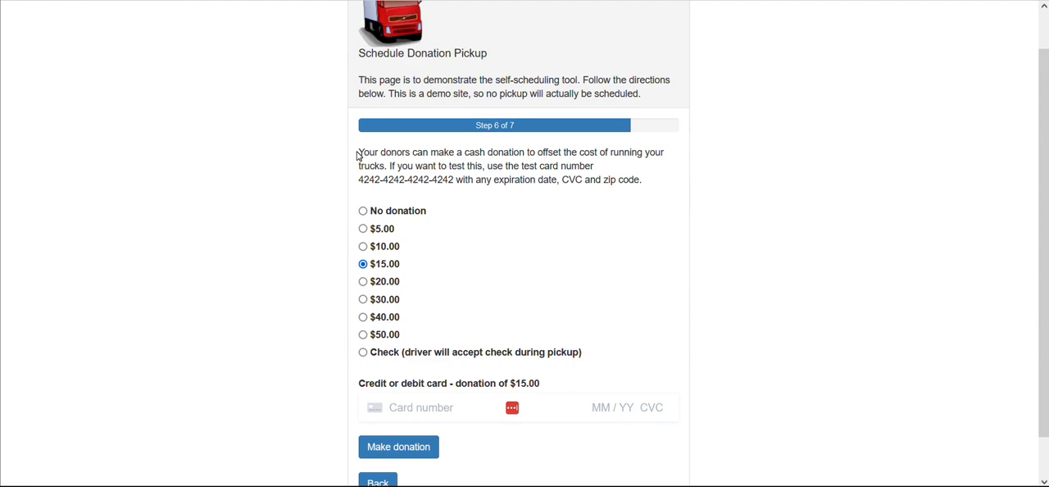
left_click_drag(359, 151, 485, 166)
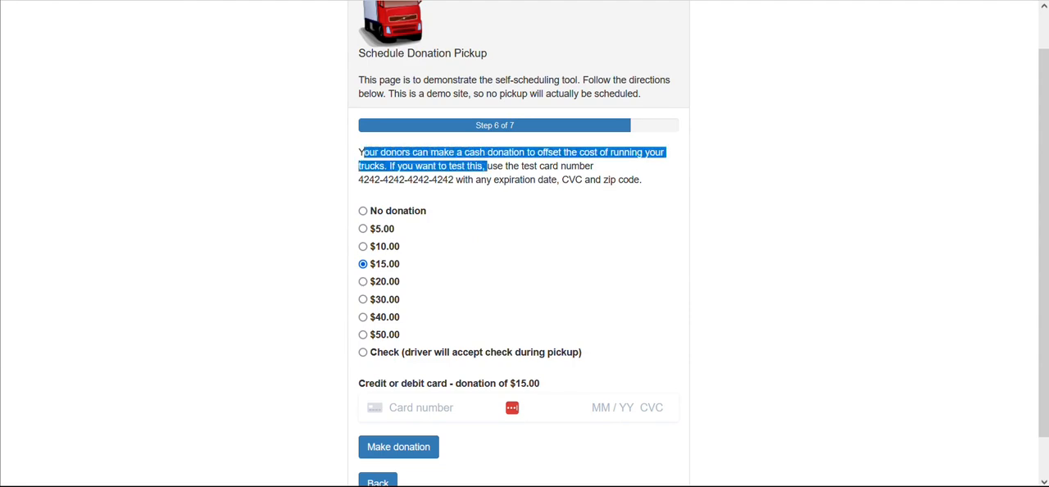
left_click_drag(486, 165, 641, 180)
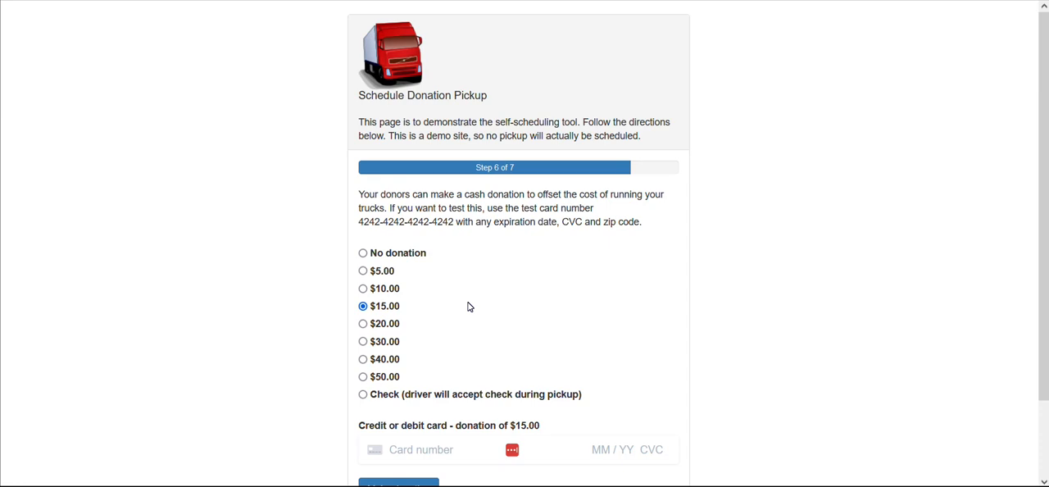
left_click(363, 253)
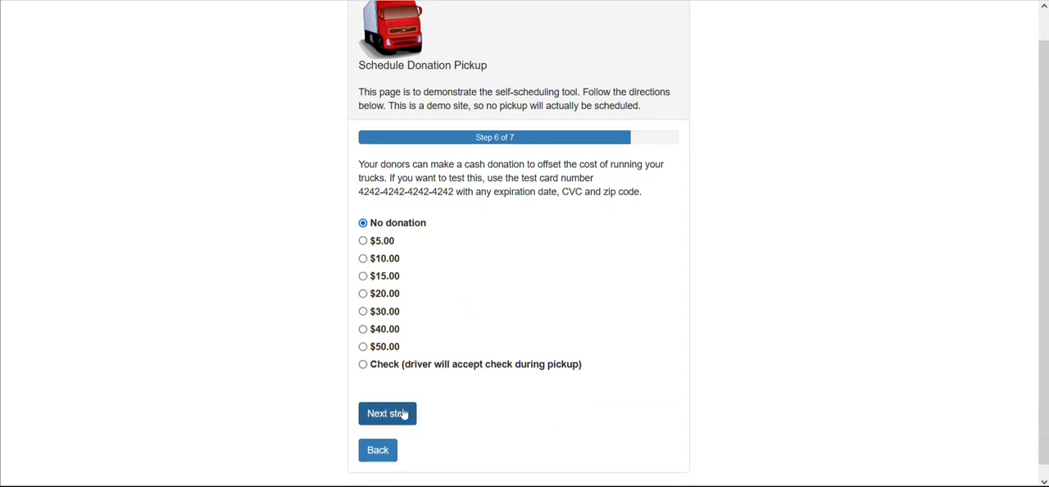
Advance to the step 7 summary, accept the terms, and schedule the test pickup
left_click(387, 413)
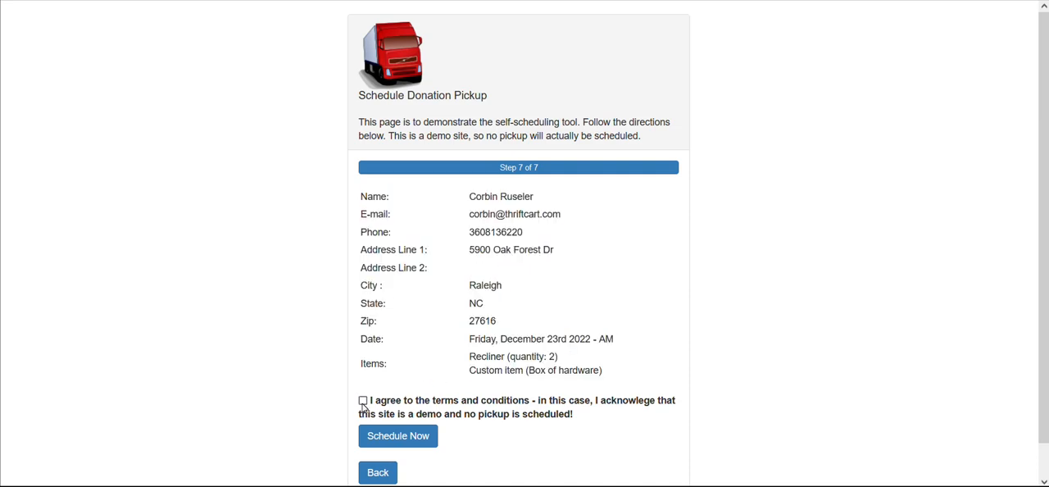
left_click(363, 400)
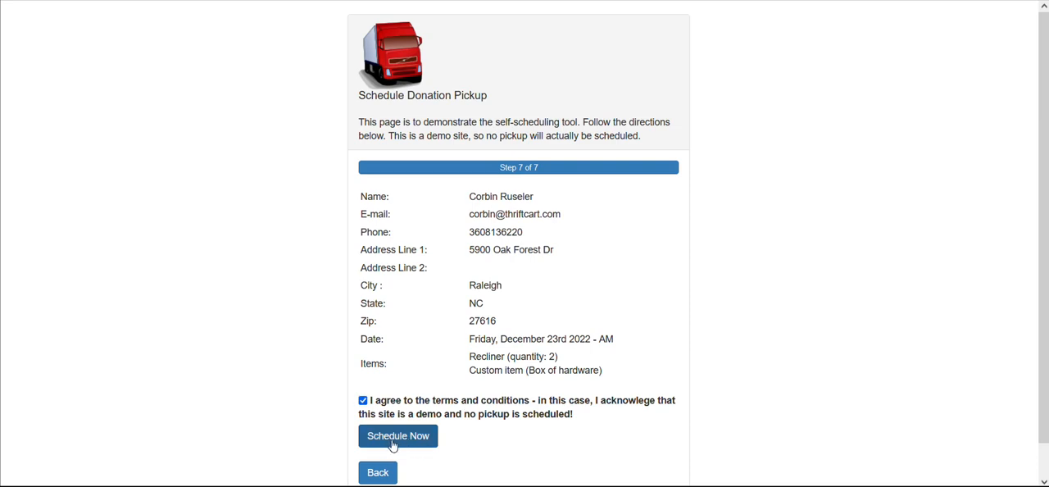
left_click(398, 435)
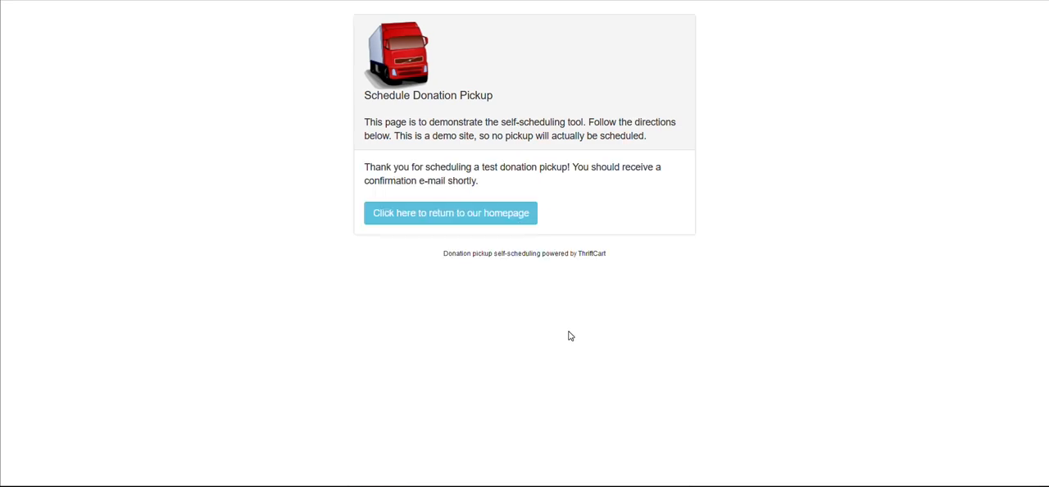